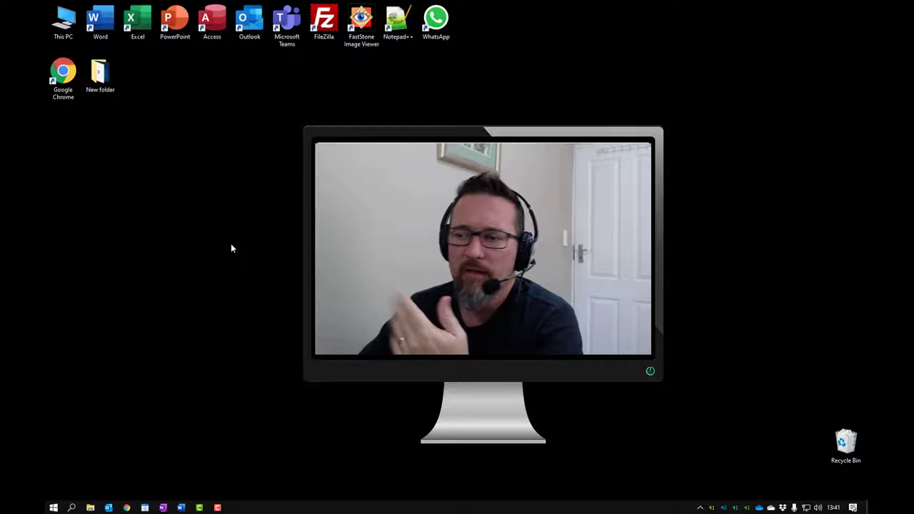
mouse_move(204, 318)
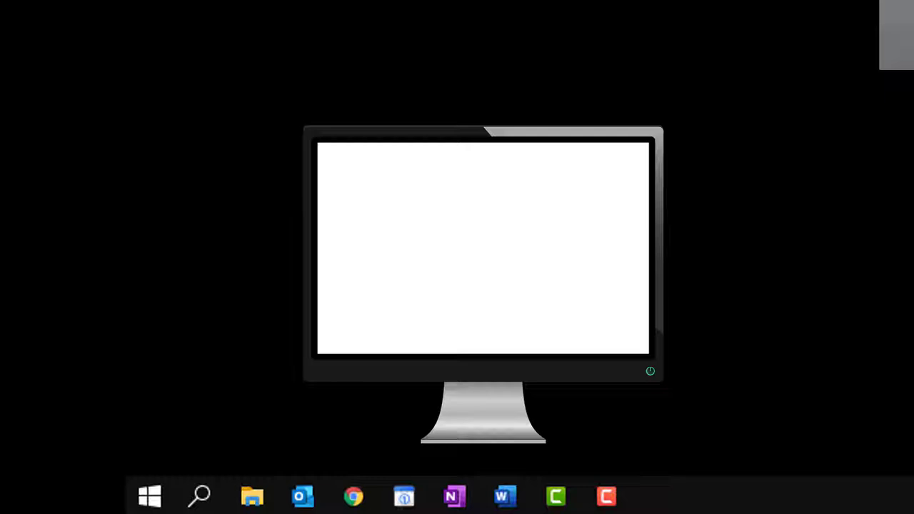
Open File Explorer with Win+E, showing Documents' nine folders plus Quick access and This PC
click(555, 496)
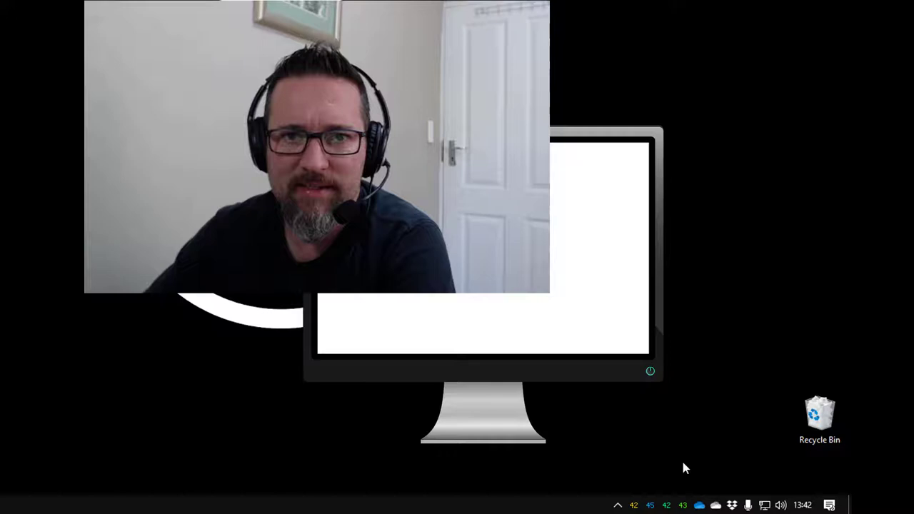
click(828, 505)
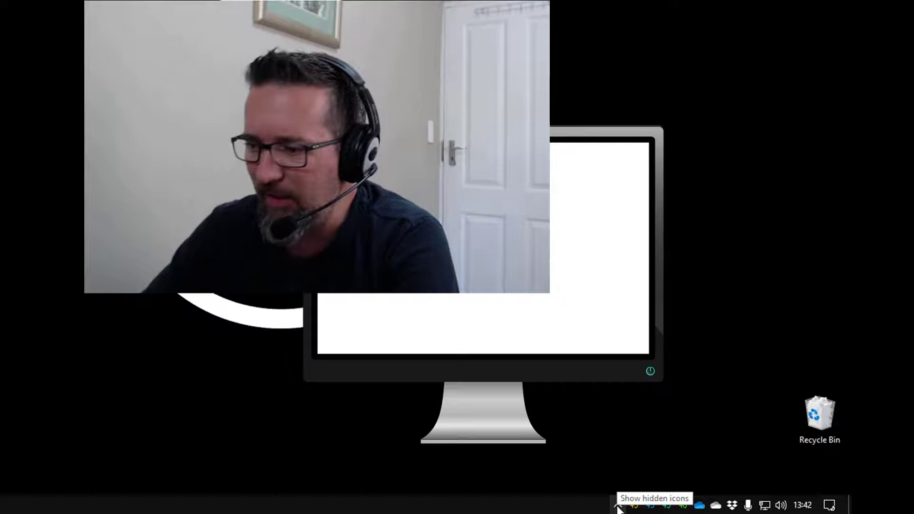
click(618, 505)
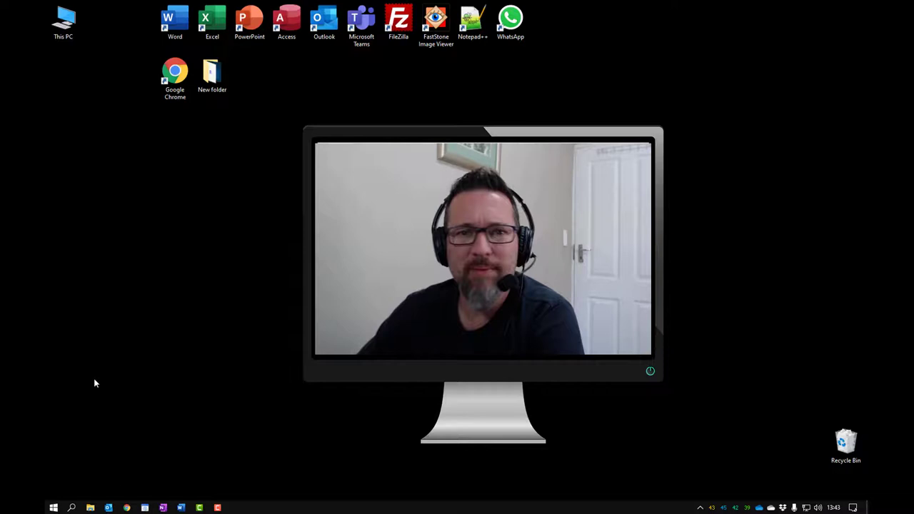
key(Win+e)
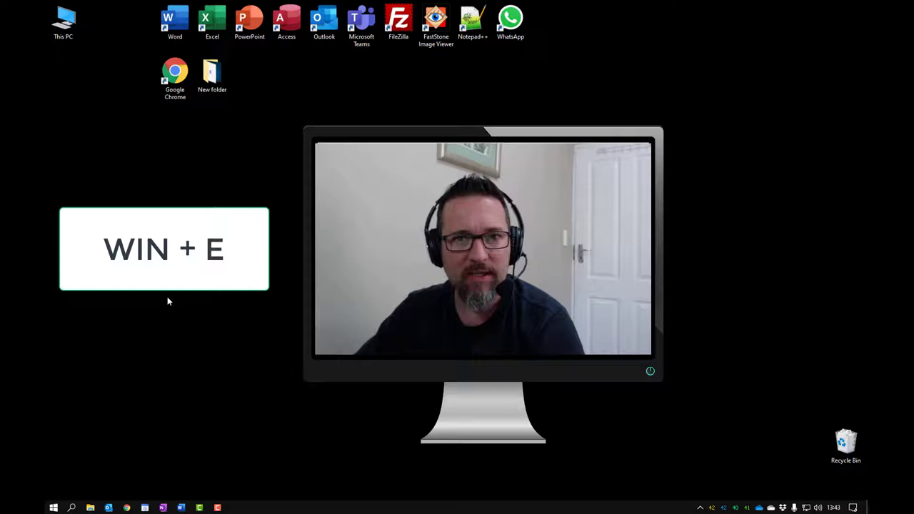
key(win+e)
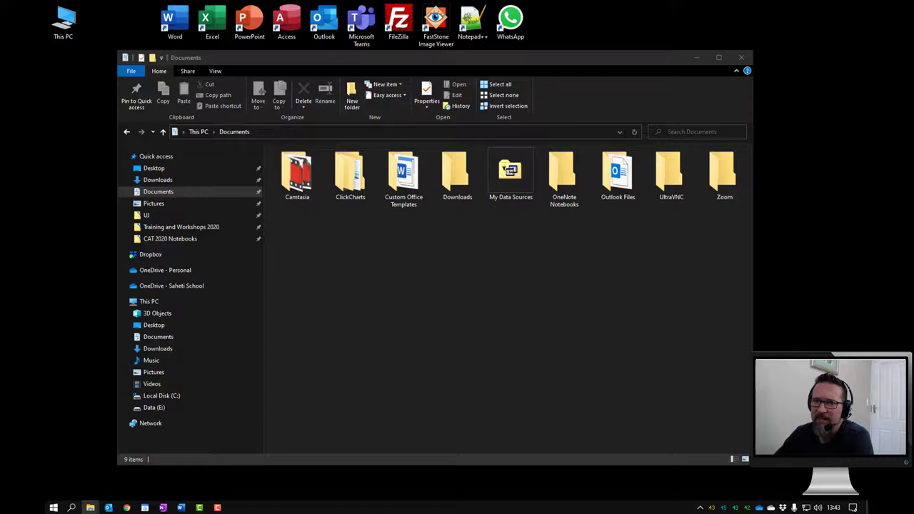
mouse_move(635, 375)
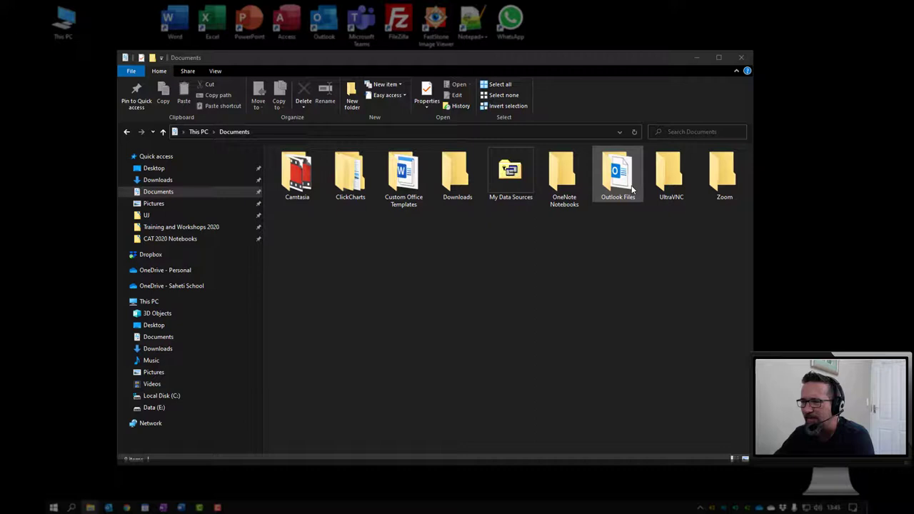
mouse_move(601, 297)
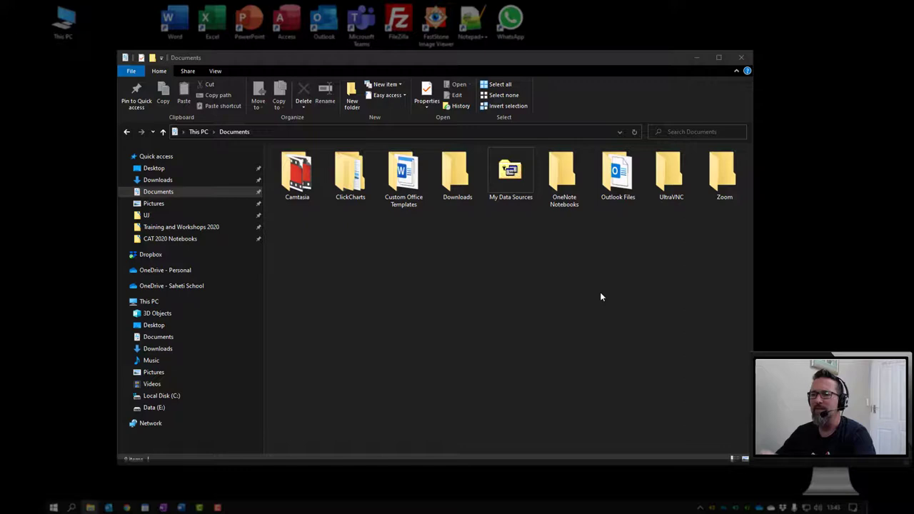
mouse_move(631, 377)
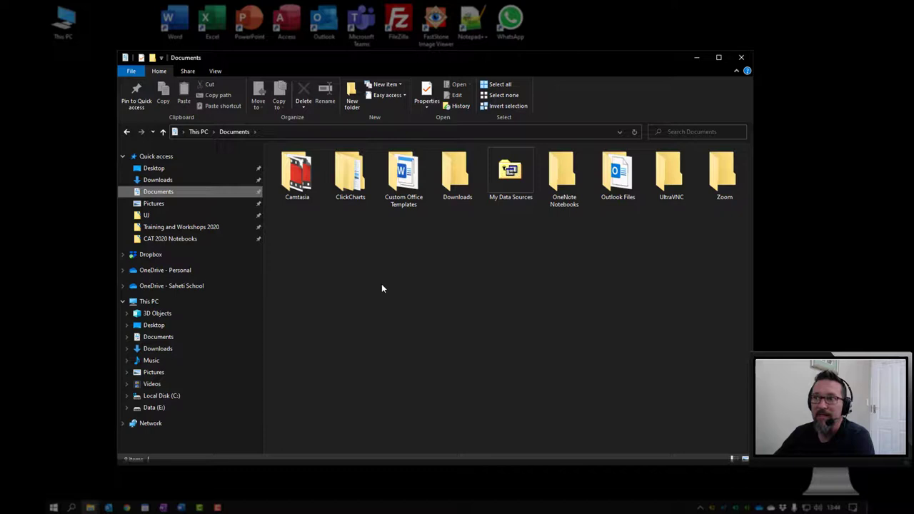
mouse_move(523, 64)
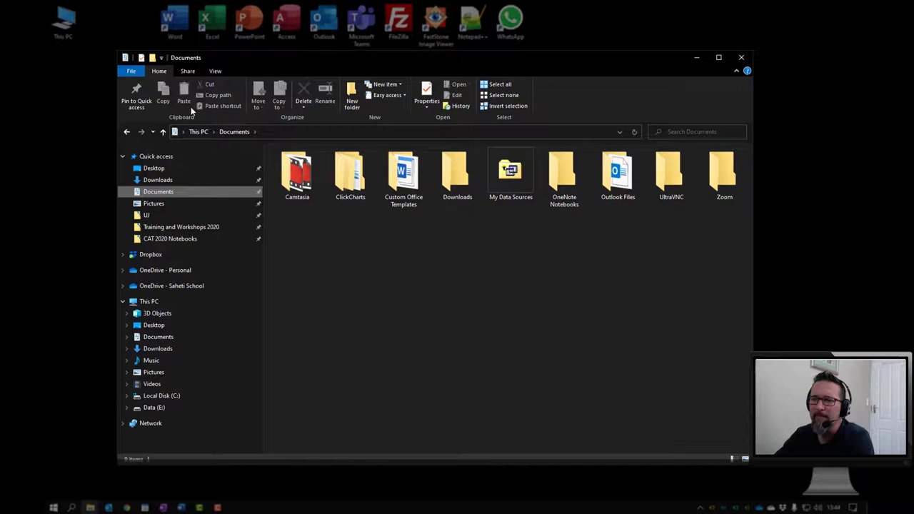
click(188, 71)
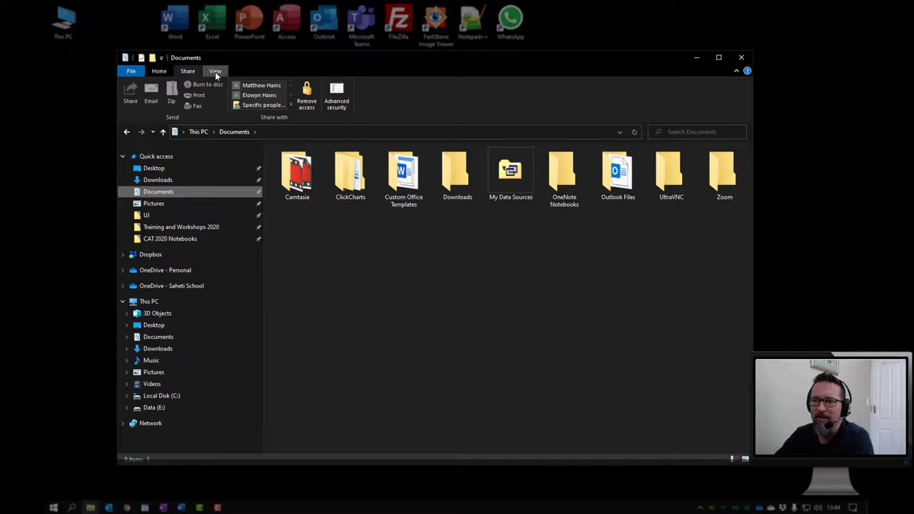
click(158, 71)
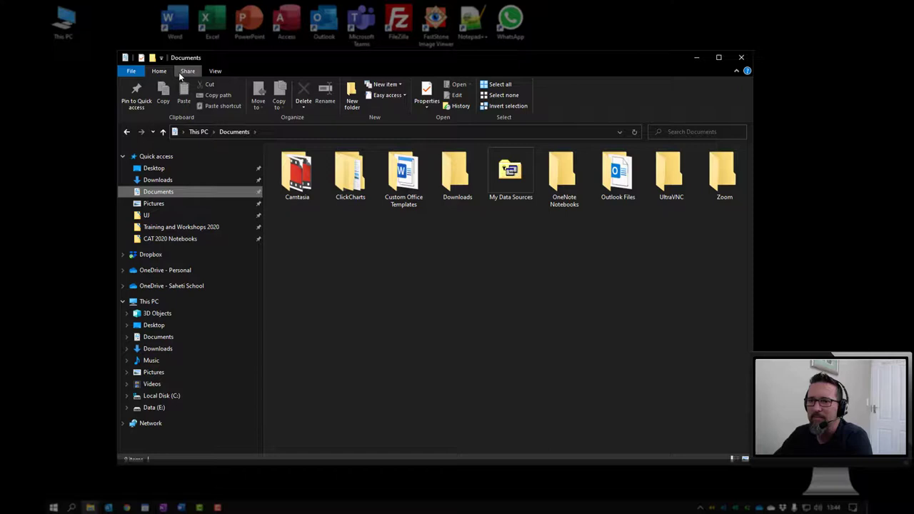
click(188, 70)
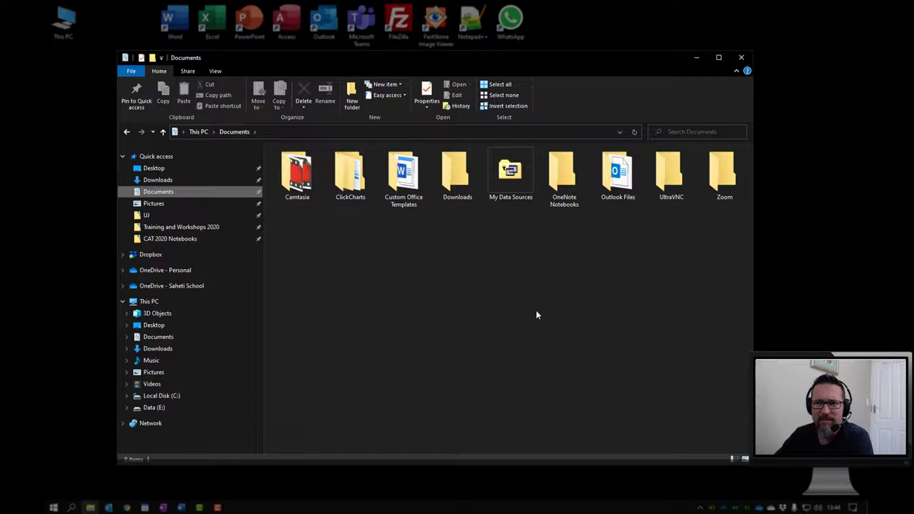
mouse_move(494, 269)
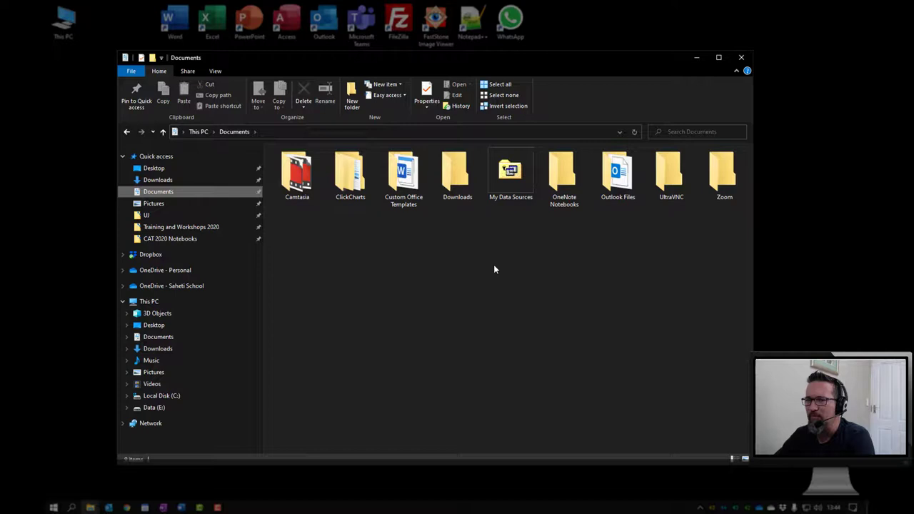
mouse_move(295, 121)
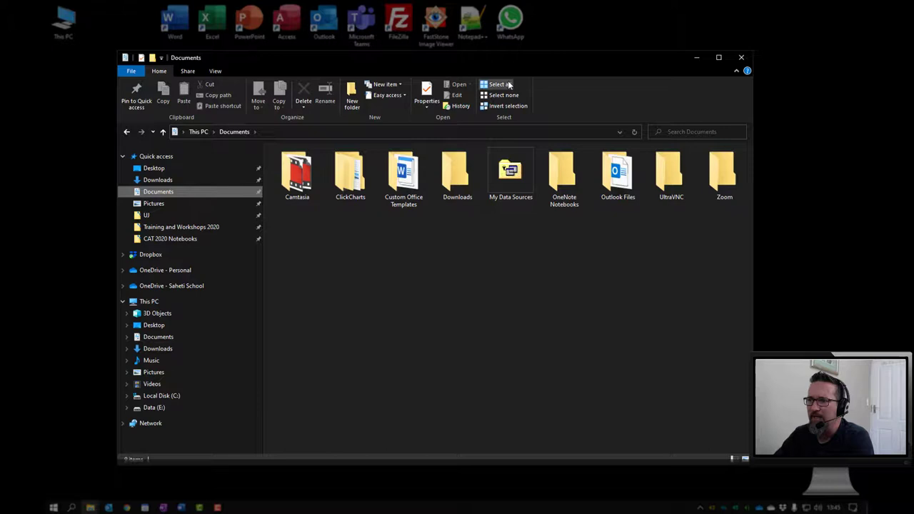
Select all Documents folders, clear the selection, then show the Share ribbon commands
click(500, 84)
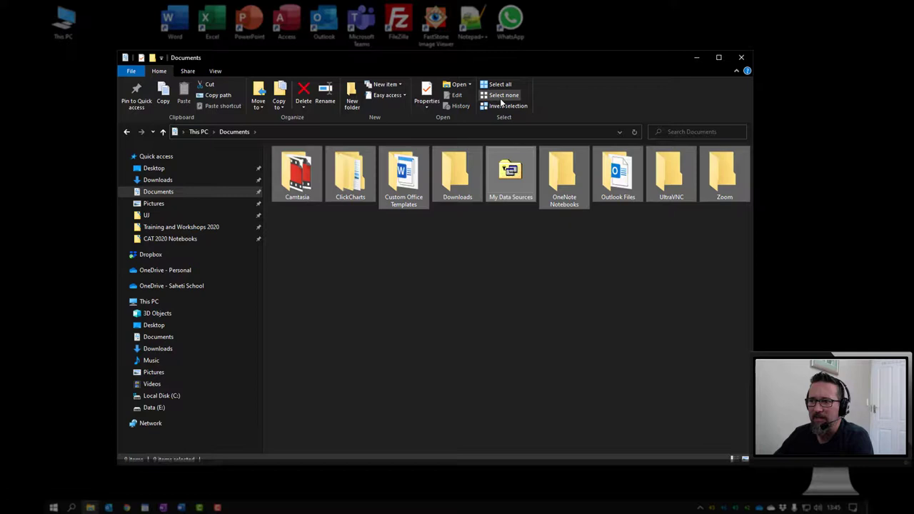
click(503, 95)
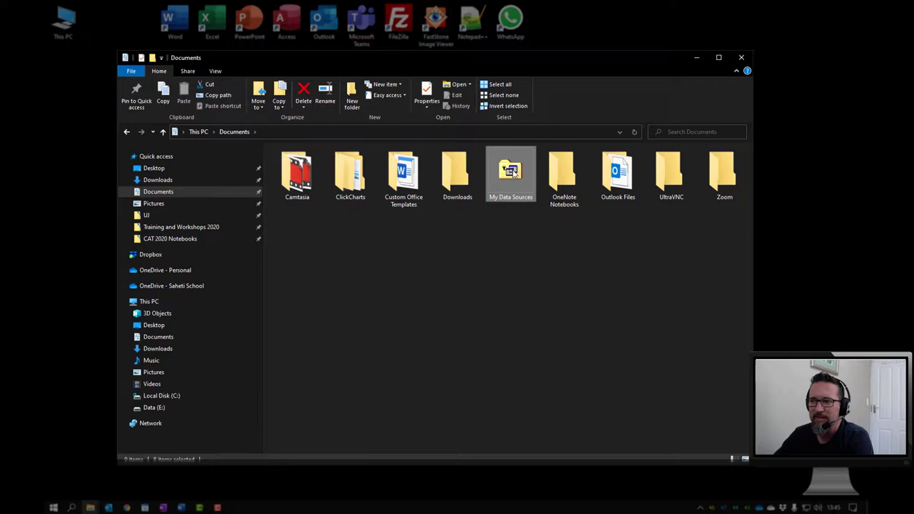
click(187, 71)
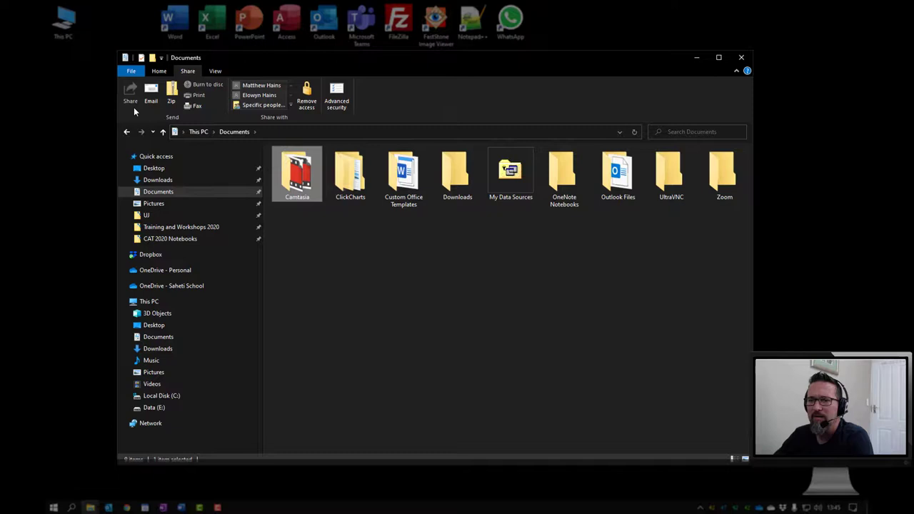
mouse_move(196, 106)
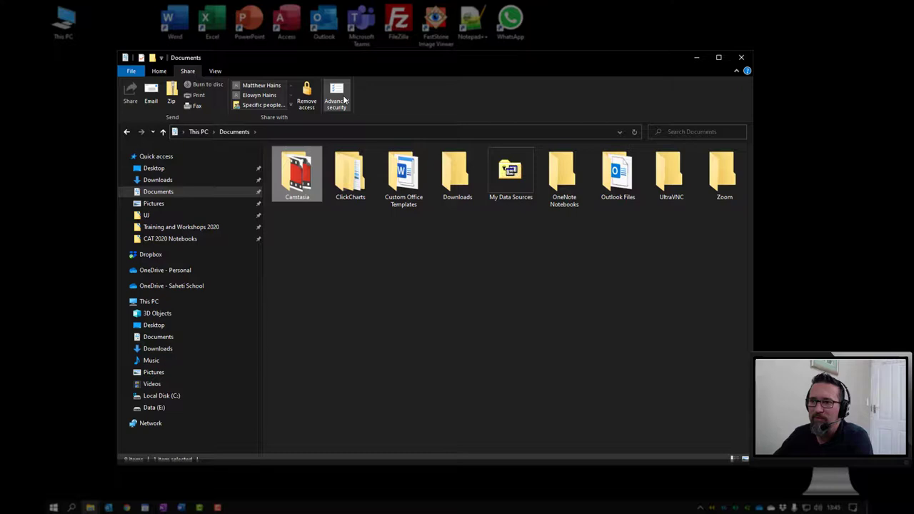
Show the View ribbon with its Panes, Layout, Current view and Show/hide groups
click(215, 70)
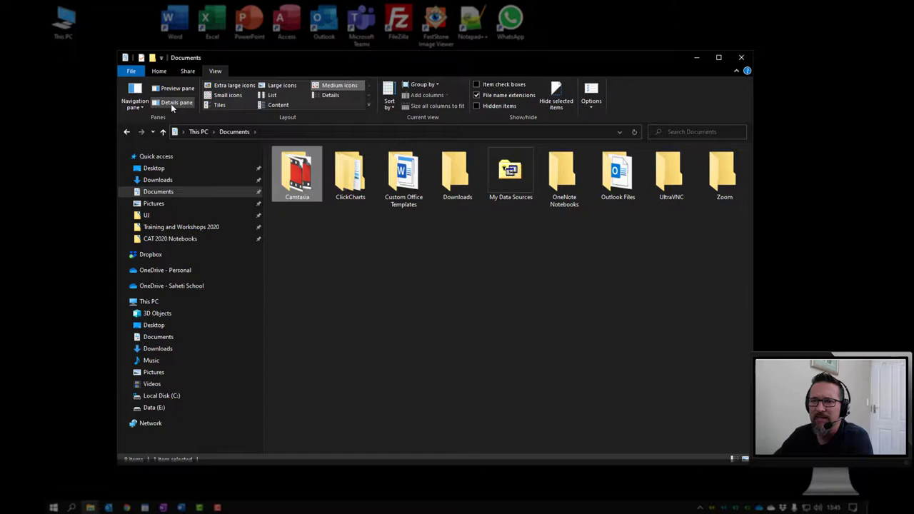
Switch Documents through Details, List, Small and Extra large icons, ending on Medium icons
click(330, 95)
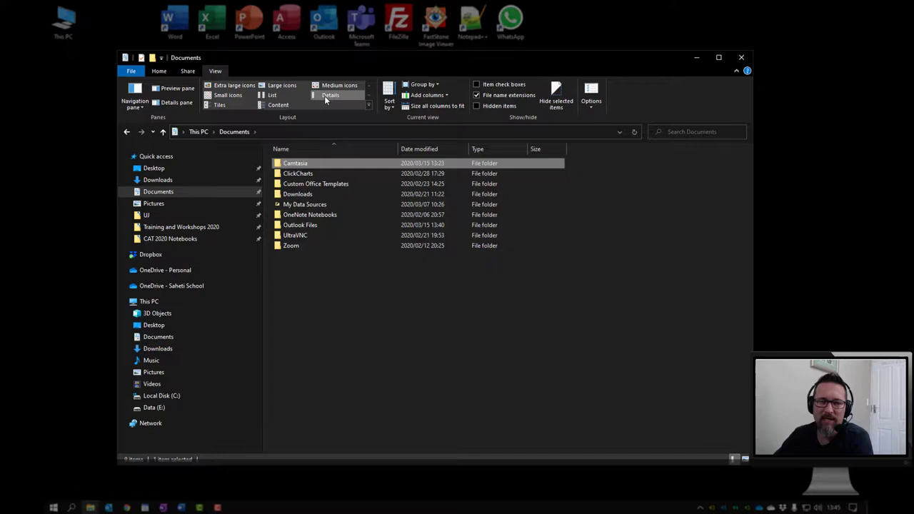
click(272, 94)
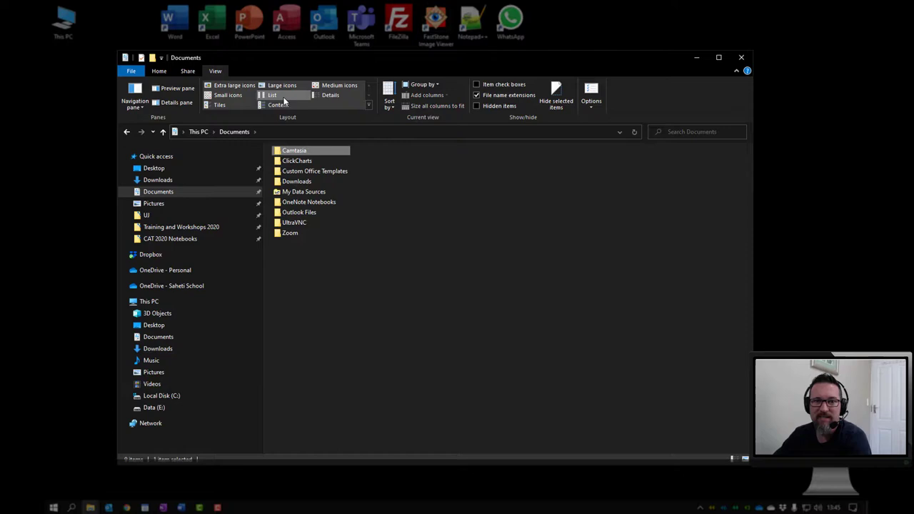
click(228, 95)
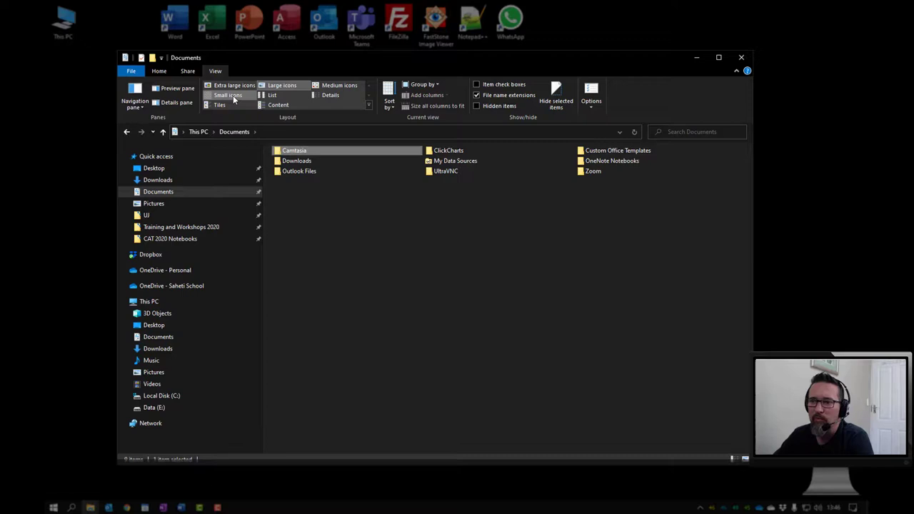
click(235, 85)
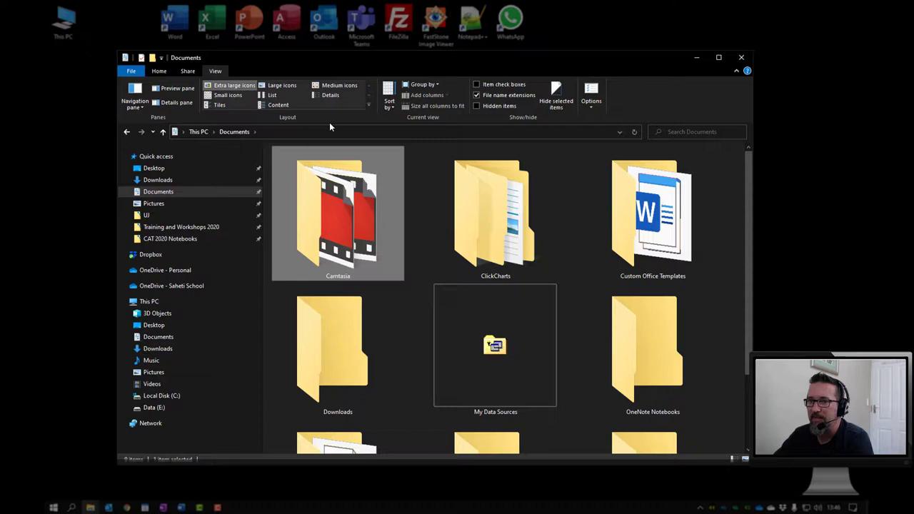
click(339, 85)
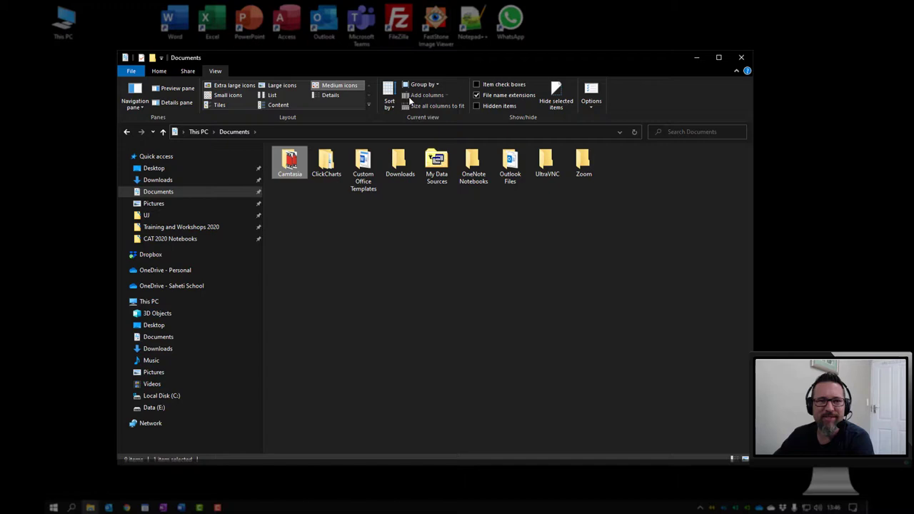
click(422, 84)
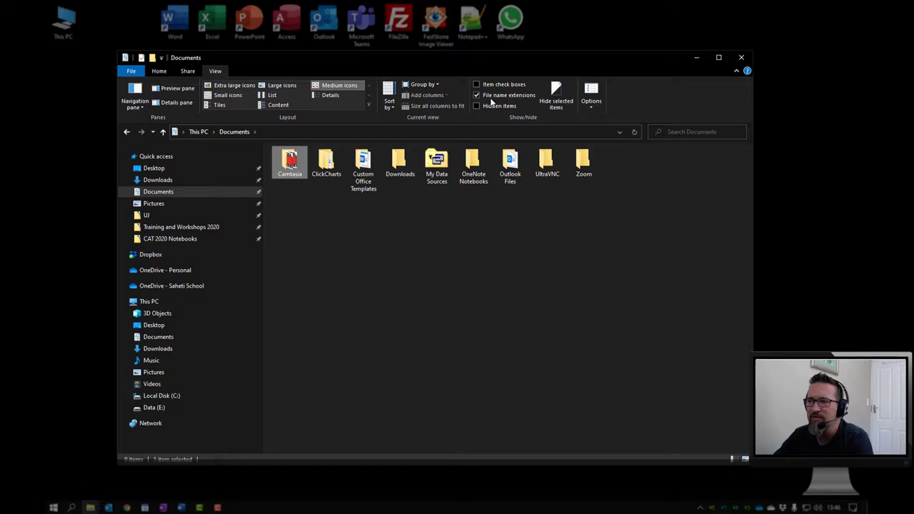
mouse_move(517, 100)
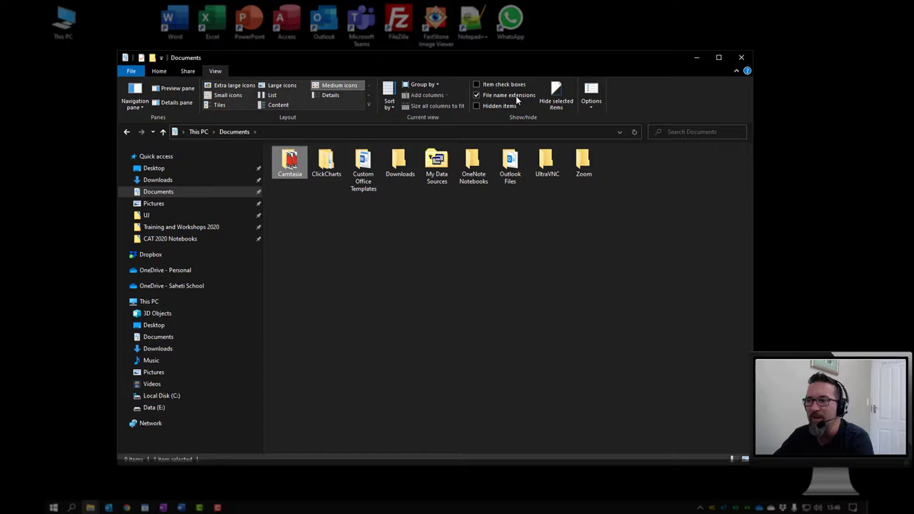
Open the Custom Office Templates folder in Documents to reveal the APA template
double_click(362, 160)
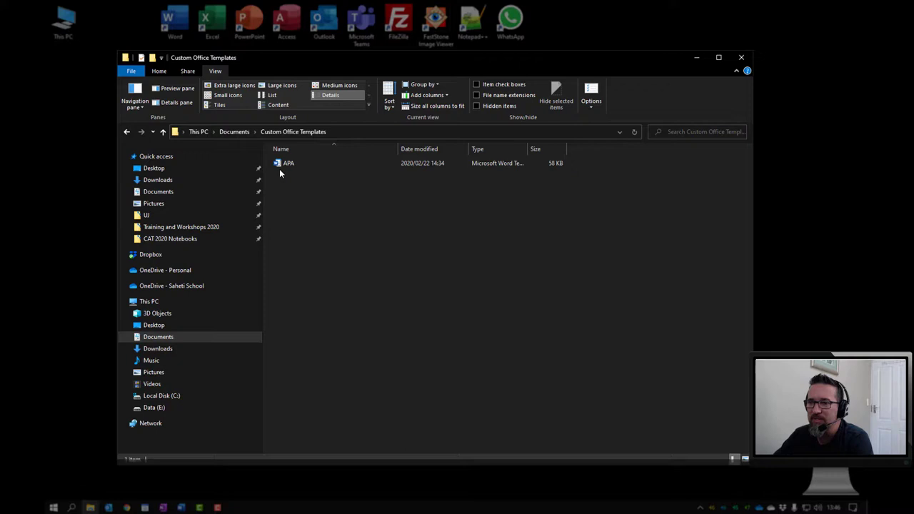
mouse_move(480, 128)
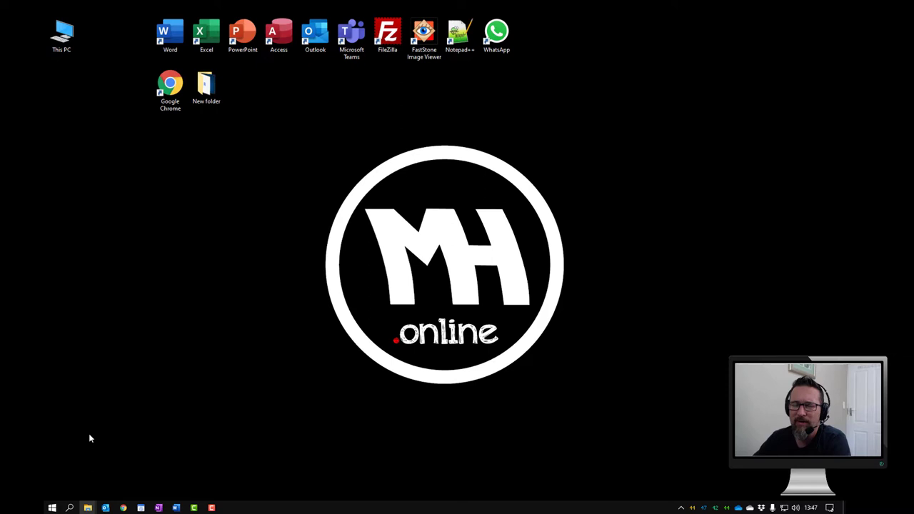
Open the Start menu from the Start button at the taskbar's left end
click(53, 508)
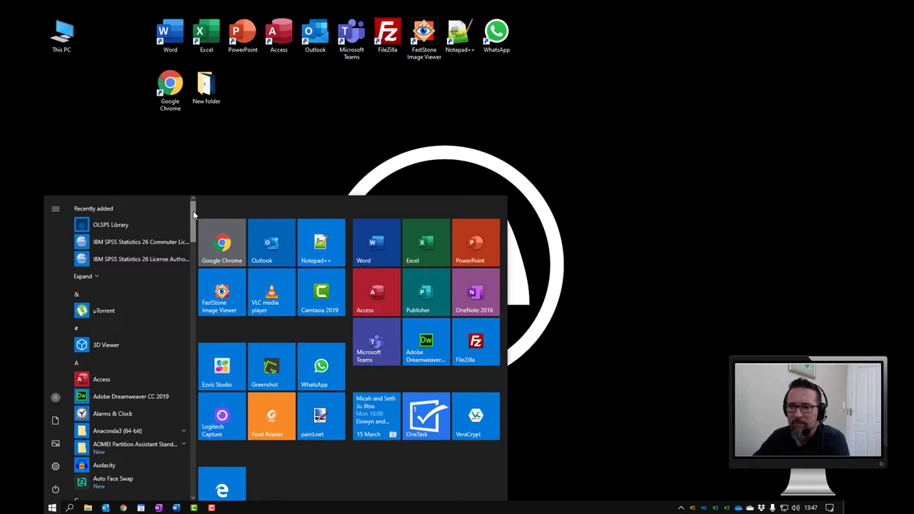
Scroll the Start menu app list past the A entries to the C–F apps
scroll(down, 3)
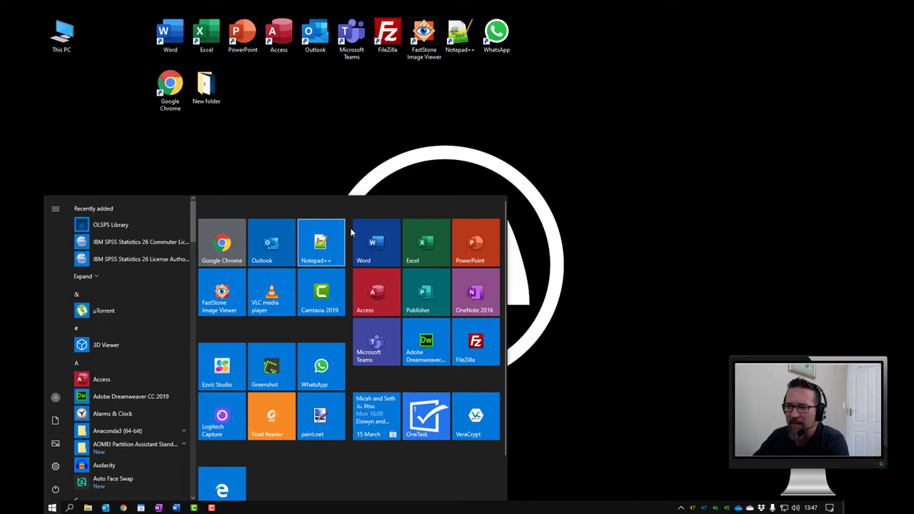
mouse_move(125, 370)
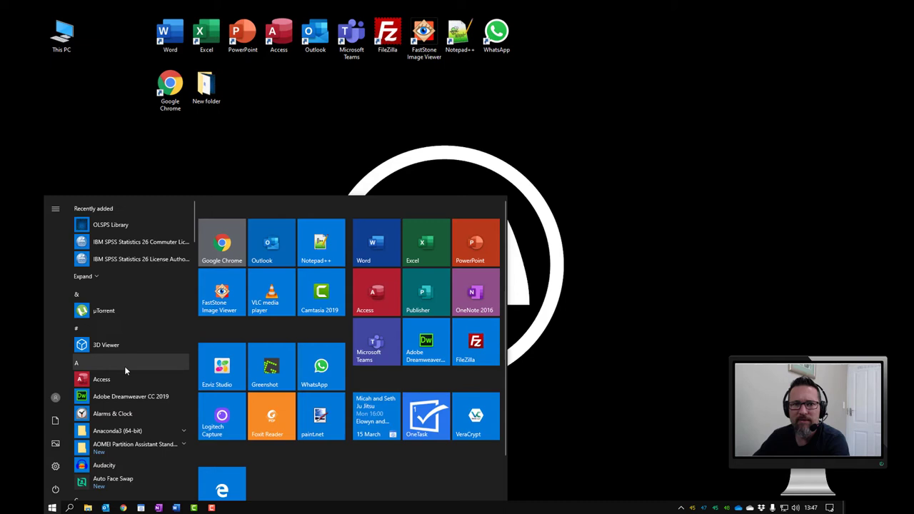
scroll(down, 3)
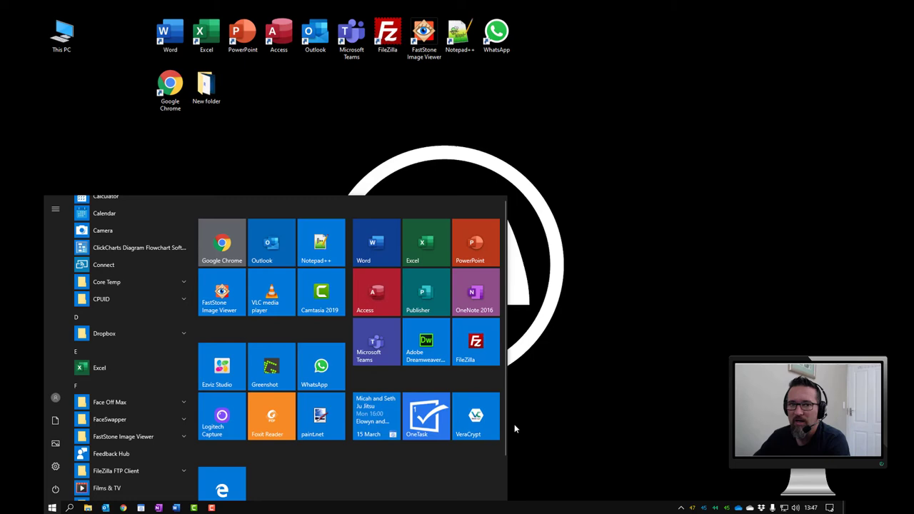